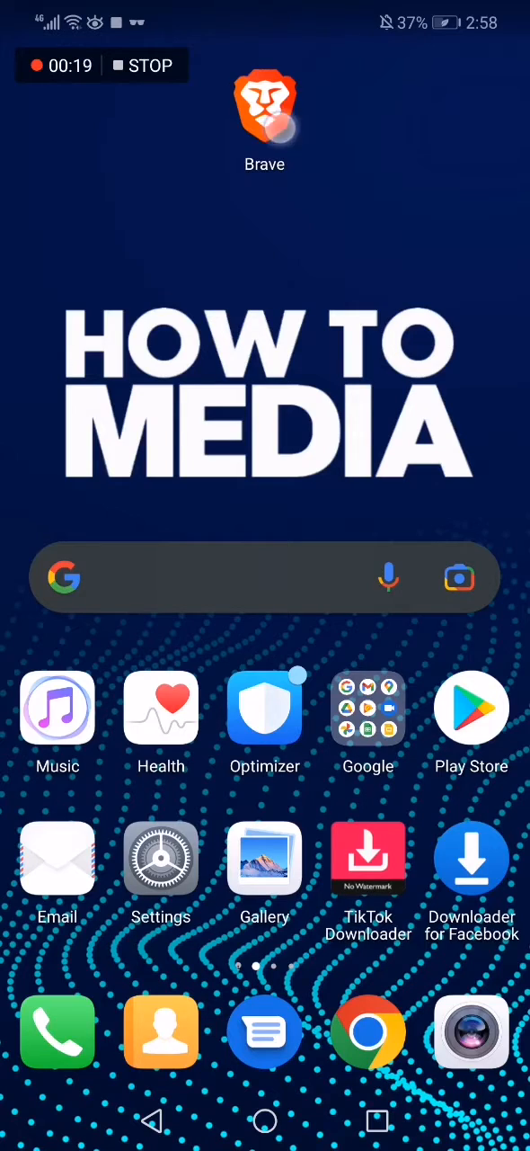
Step: Launch Brave from the home screen and open Settings from its three-dot menu
click(264, 105)
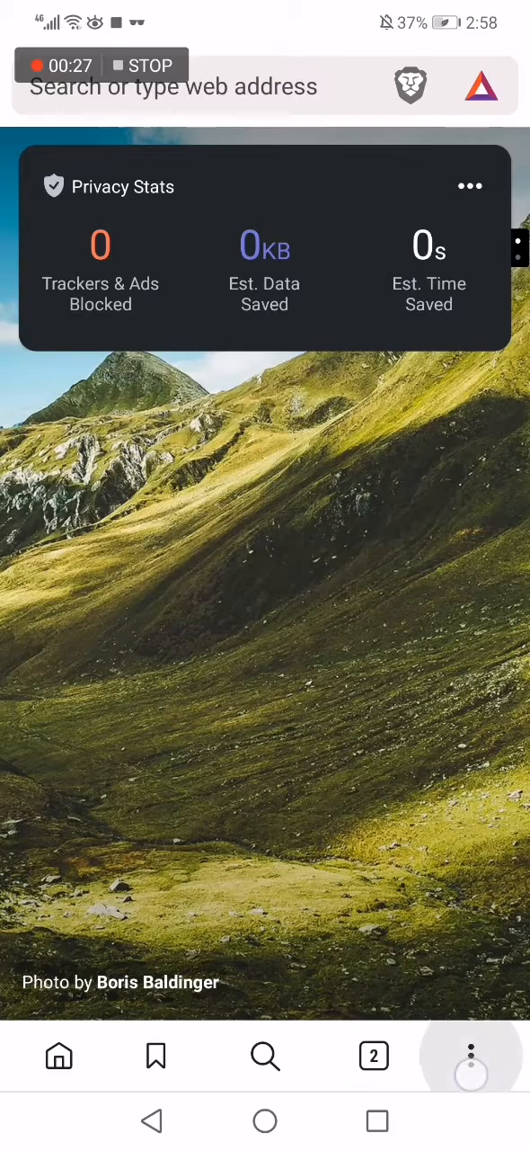
click(471, 1055)
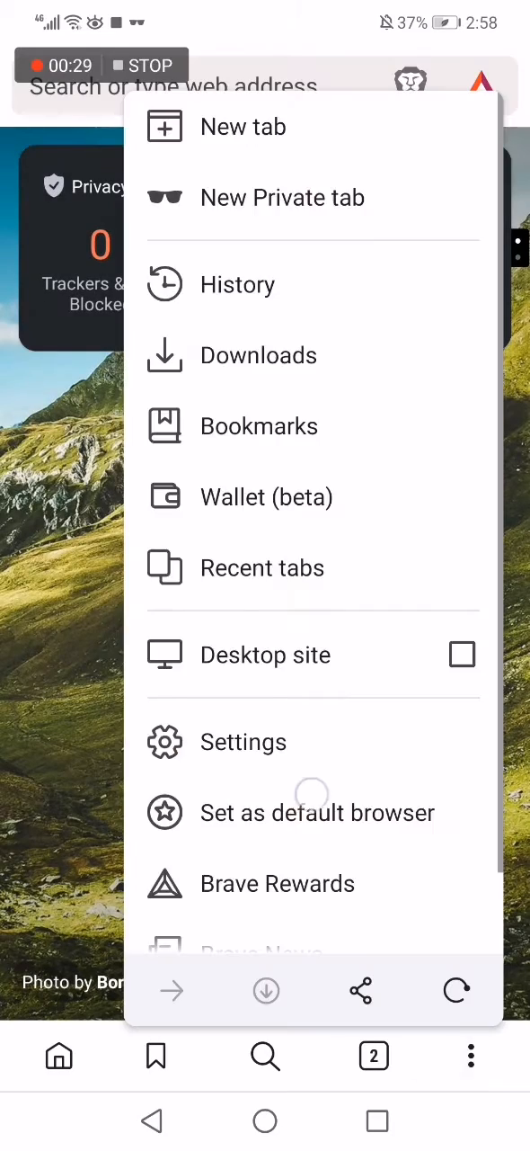
scroll(down, 3)
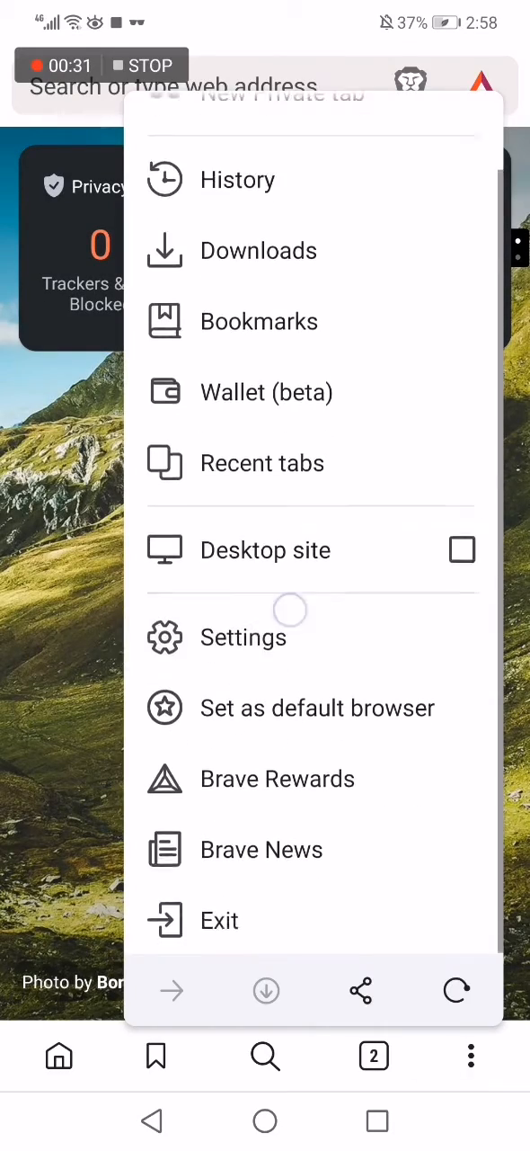
click(243, 637)
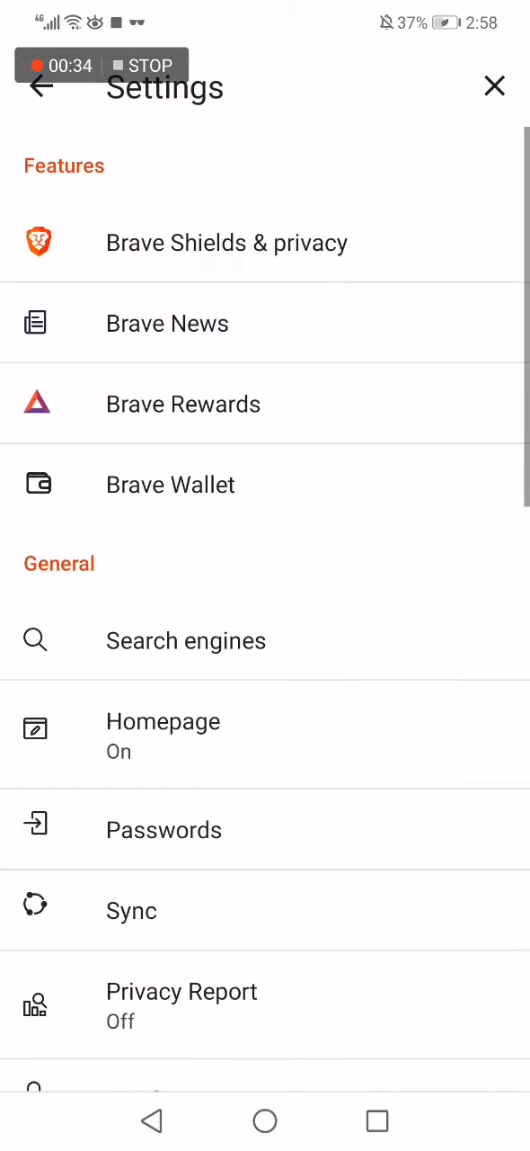
Step: Scroll Brave Settings to the General section and open Notifications
scroll(down, 3)
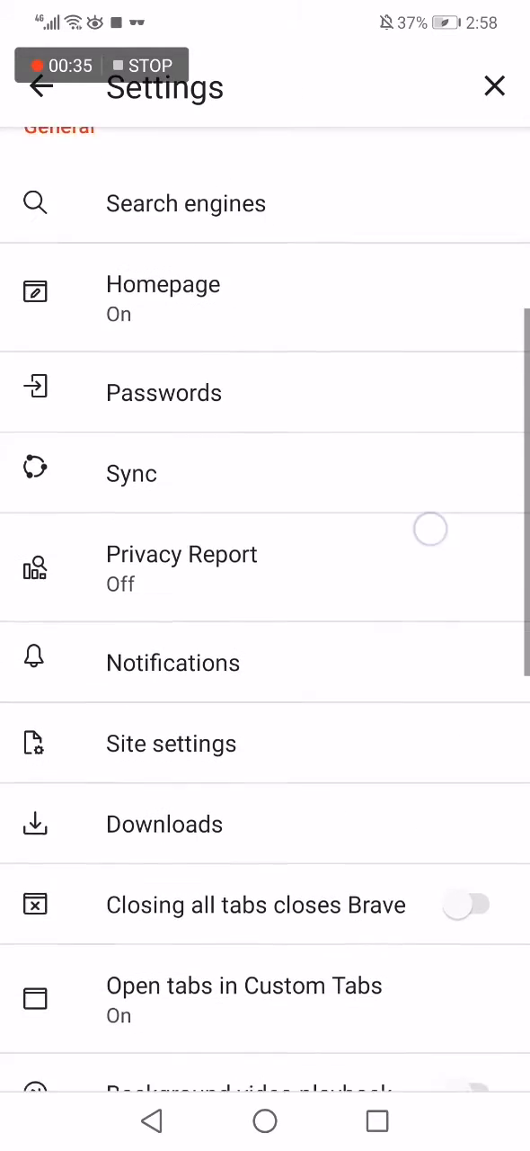
scroll(down, 3)
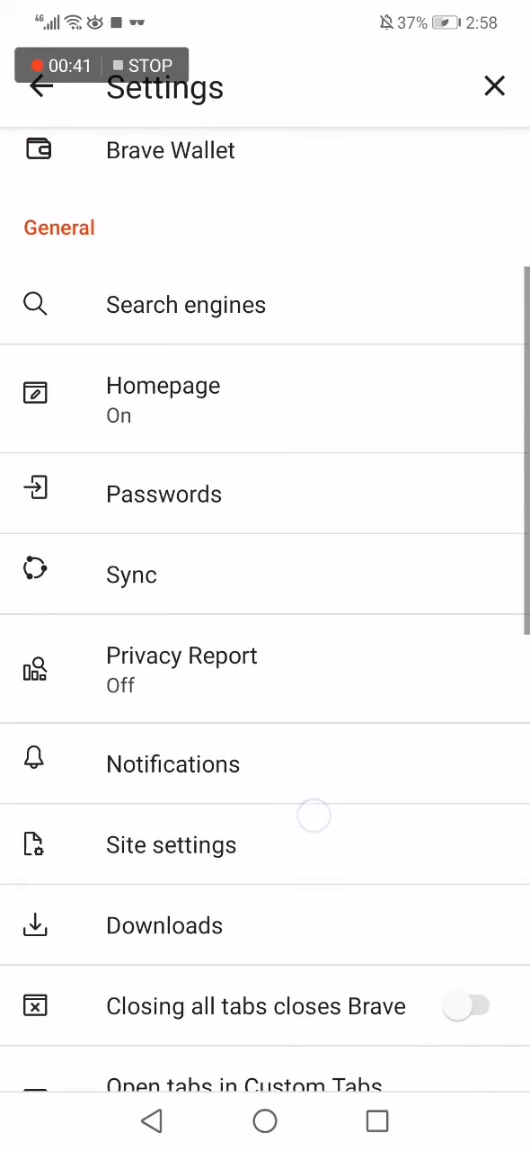
scroll(down, 3)
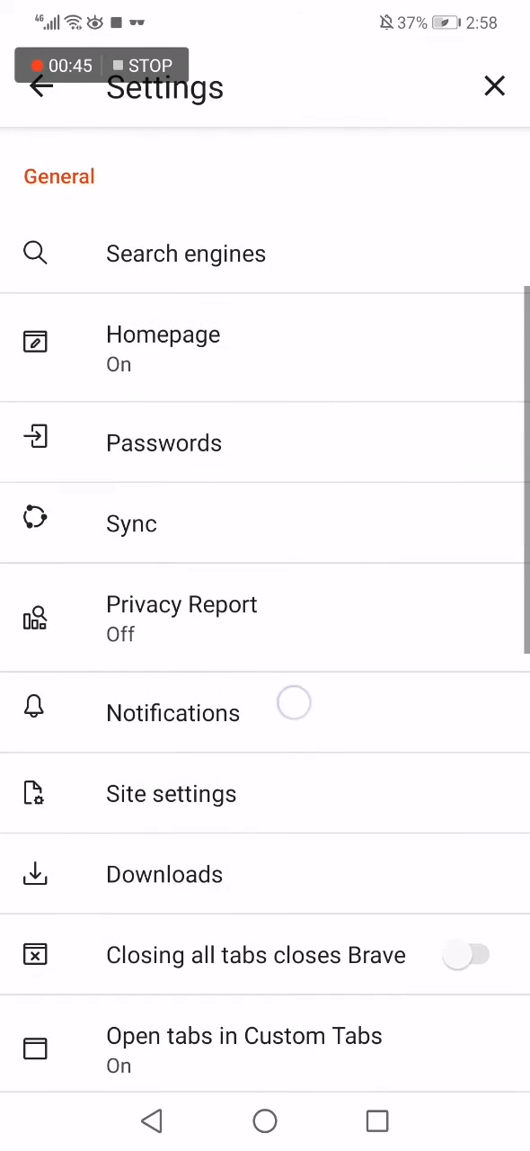
click(172, 712)
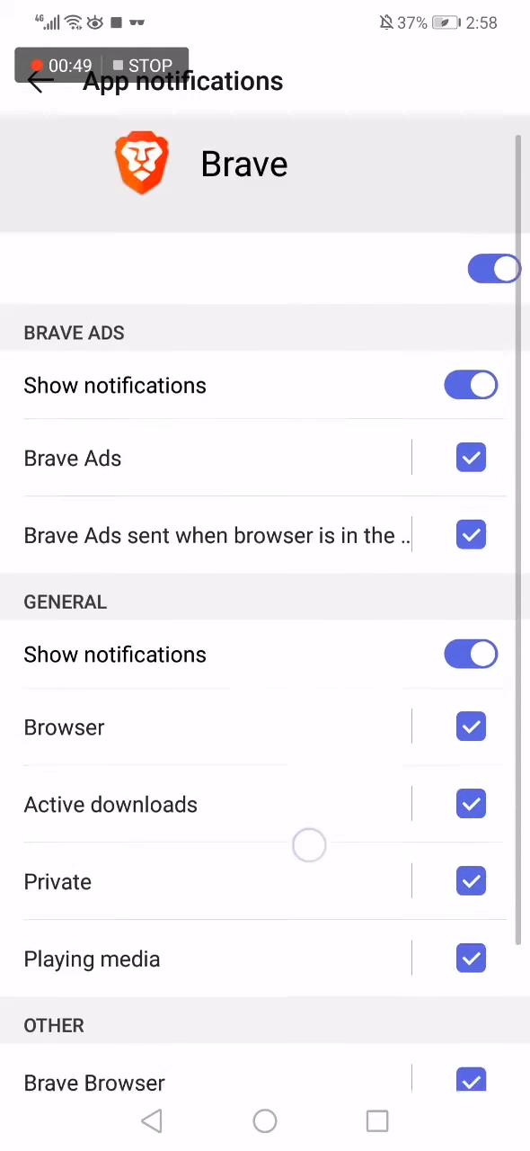
scroll(down, 3)
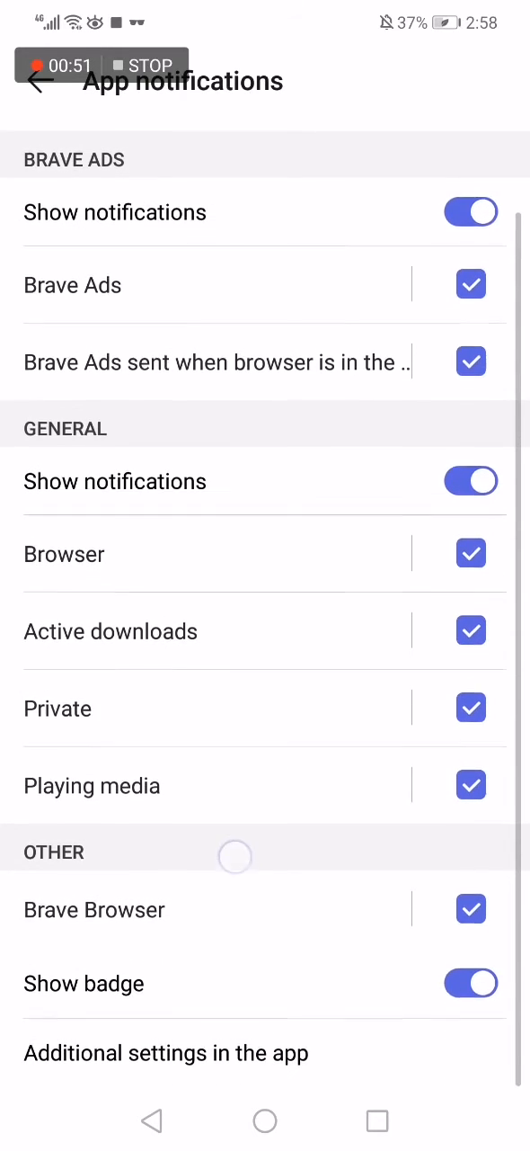
scroll(down, 3)
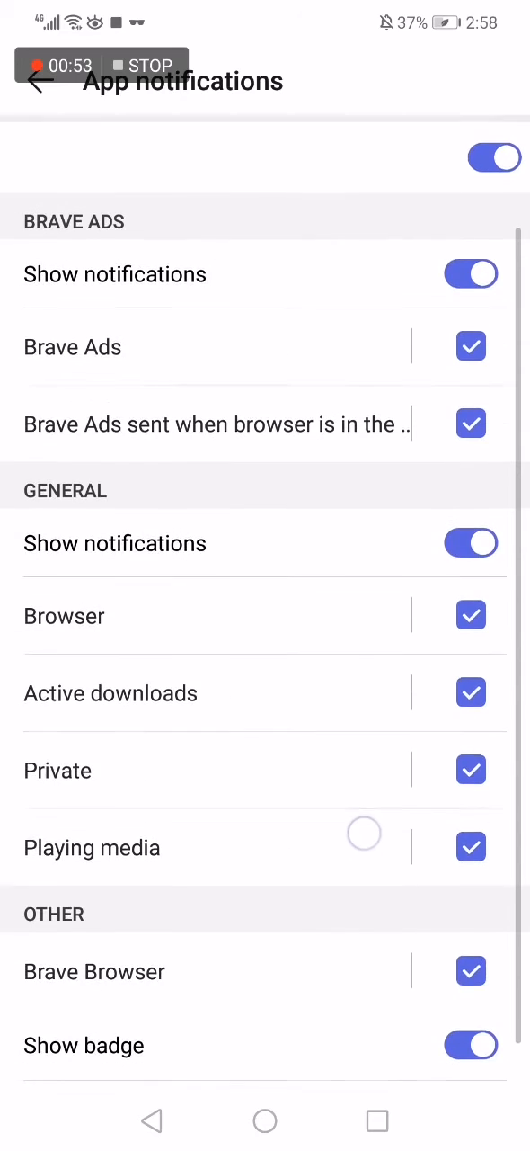
scroll(down, 3)
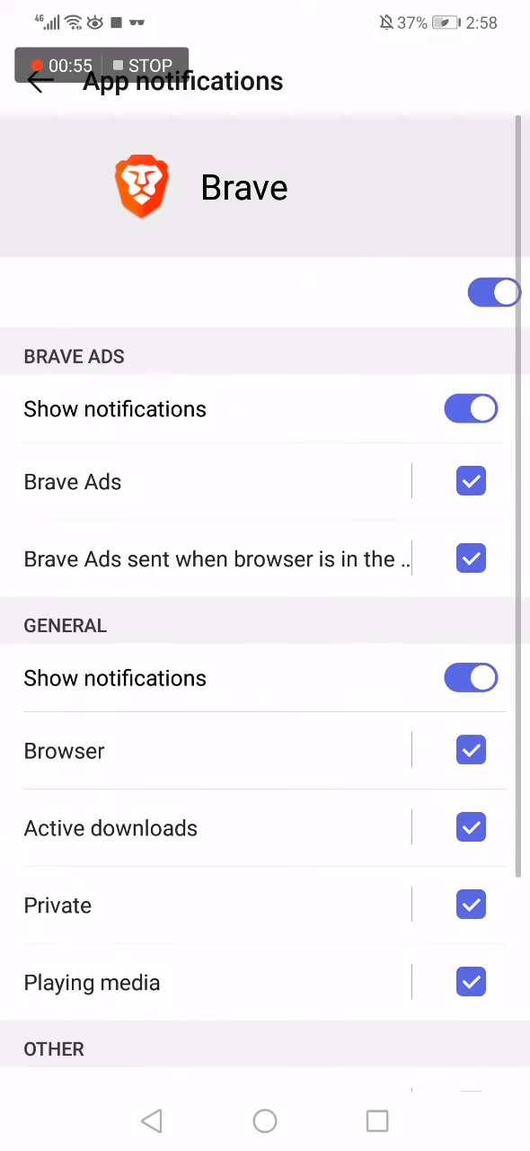